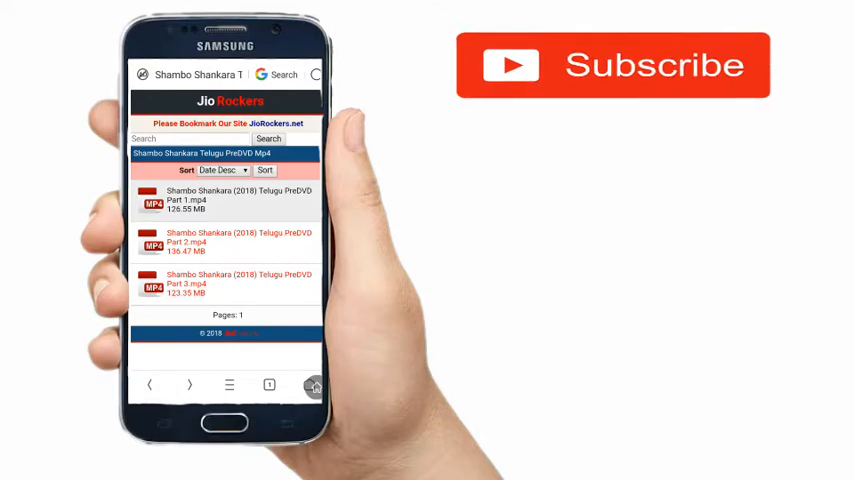
Step: Open the 'Shambo Shankara (2018) Telugu PreDVD Part 1.mp4' file page
click(234, 254)
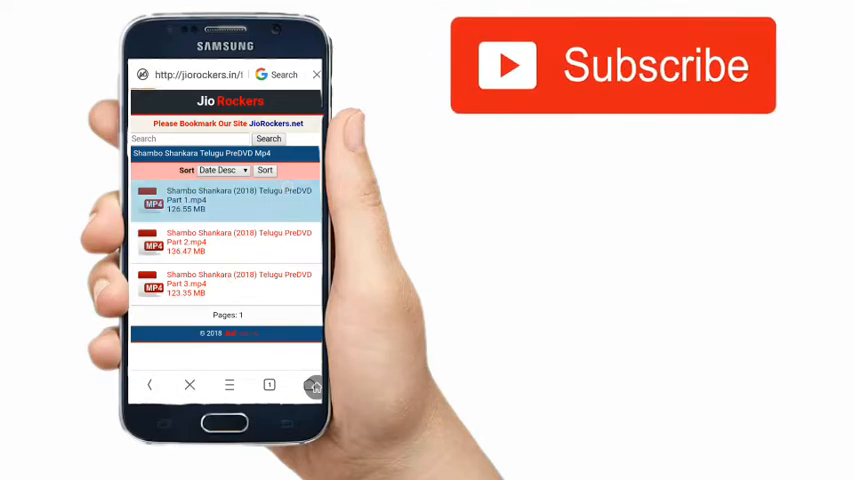
click(240, 195)
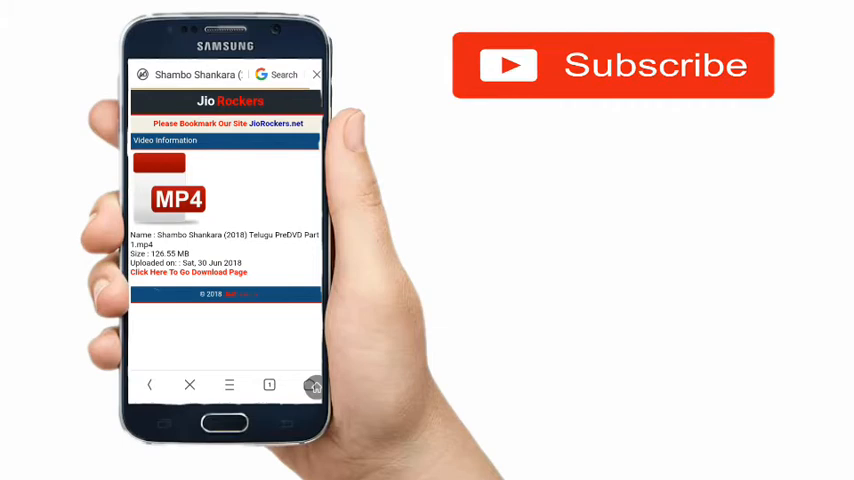
Step: Go from Part 1's Video Information page to its Download File page
click(229, 385)
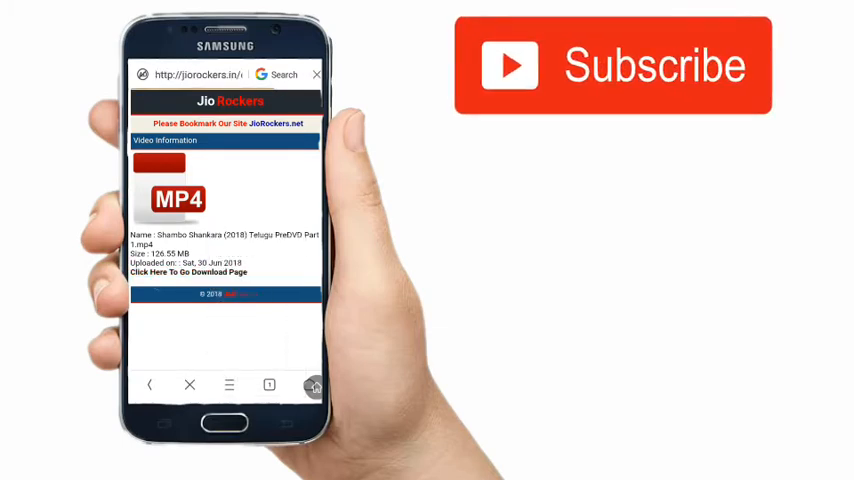
click(185, 272)
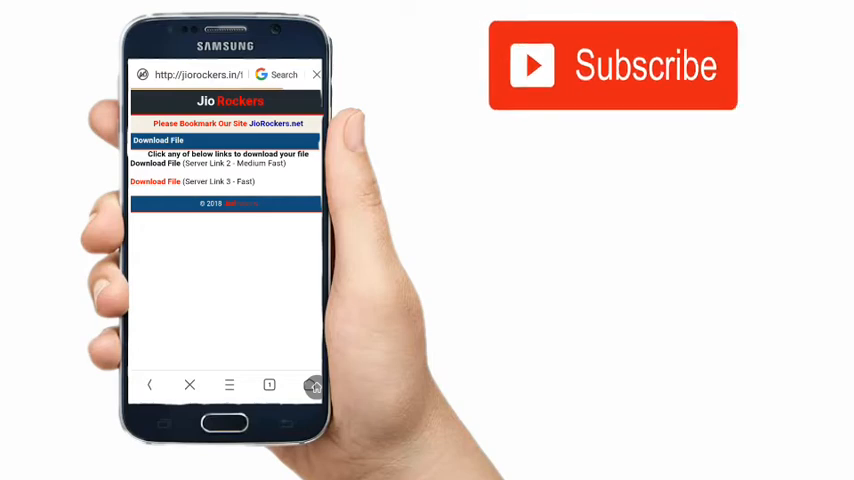
Step: Choose the 'Download File (Server Link 2 - Medium Fast)' link for Part 1
click(155, 181)
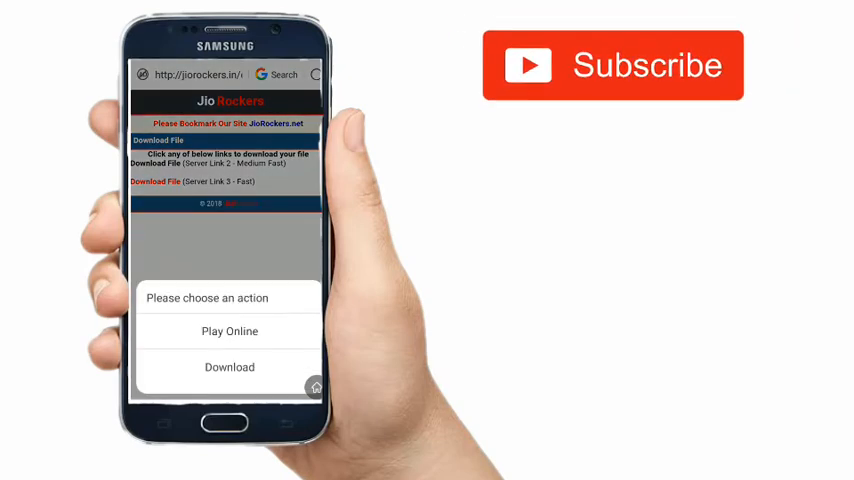
Step: Choose Download instead of Play Online to queue Part 1.mp4 (126.55 MB)
click(229, 367)
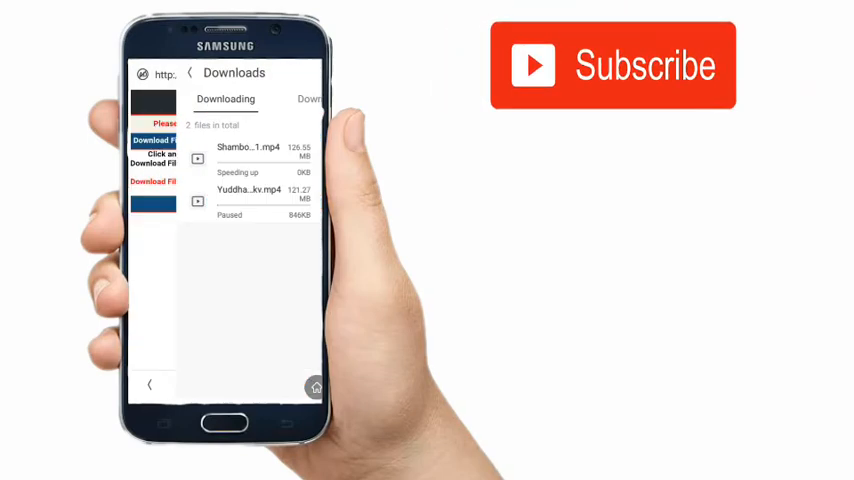